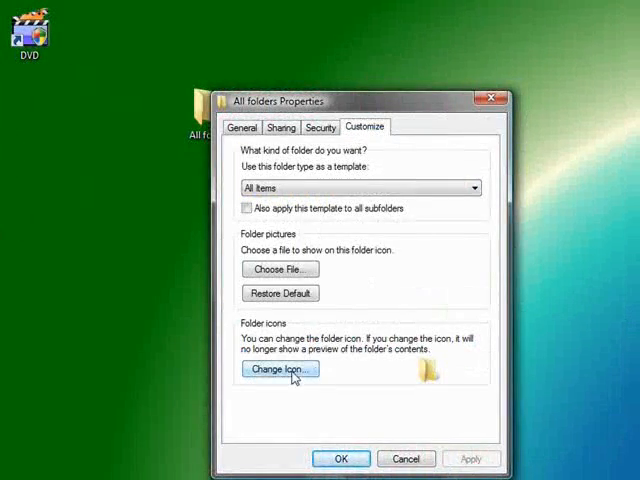
Bring up the Change Icon choices from the folder's Customize settings to pick a blank icon.
click(280, 368)
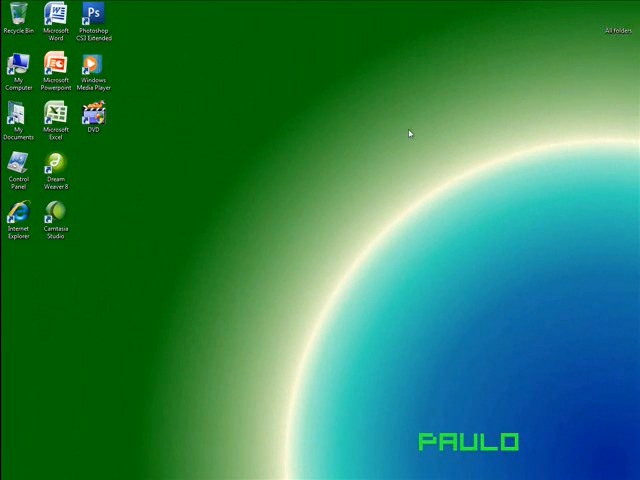
Apply the blank icon and return to the desktop, leaving only wallpaper and Sidebar gadgets visible.
click(10, 470)
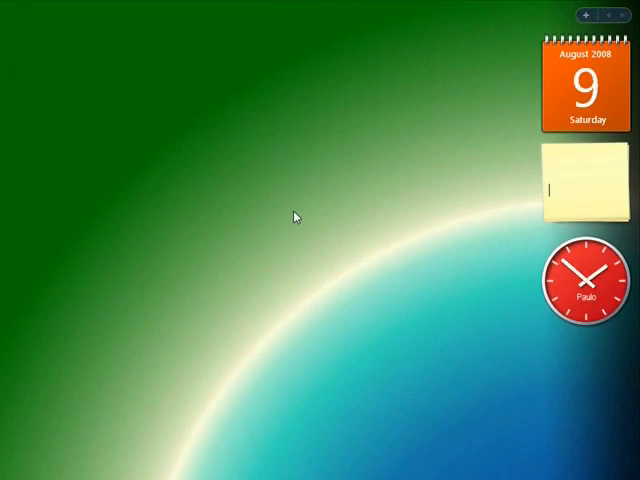
mouse_move(256, 340)
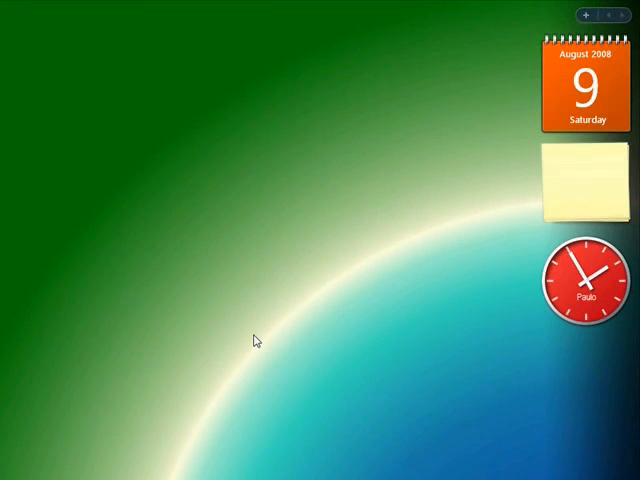